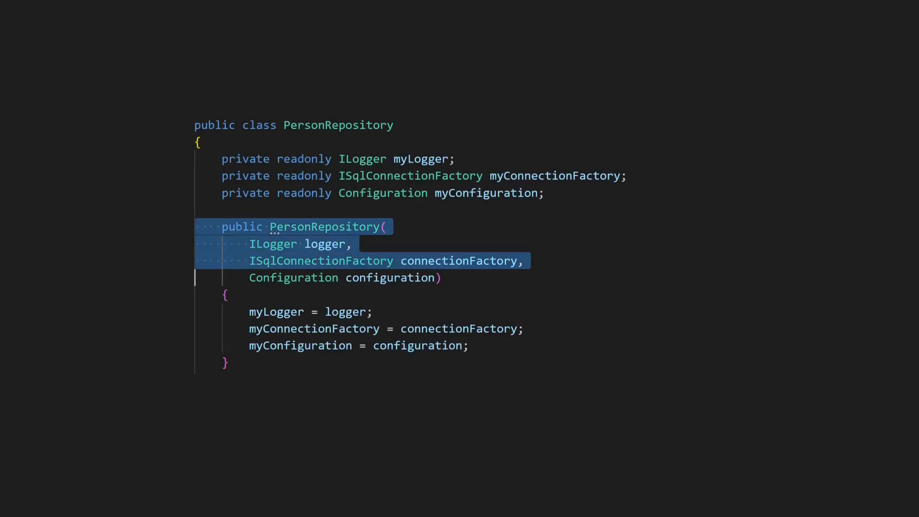
Step: Delete PersonRepository's constructor, add [AutoConstructor] above the class, and declare it partial
{"action": "key", "text": "Delete"}
{"action": "type", "text": "["}
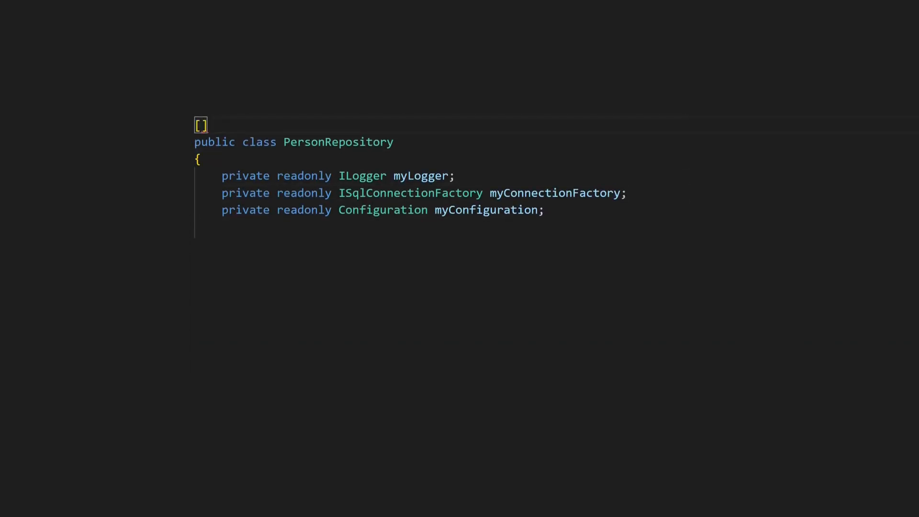
{"action": "type", "text": "AutoConstructor"}
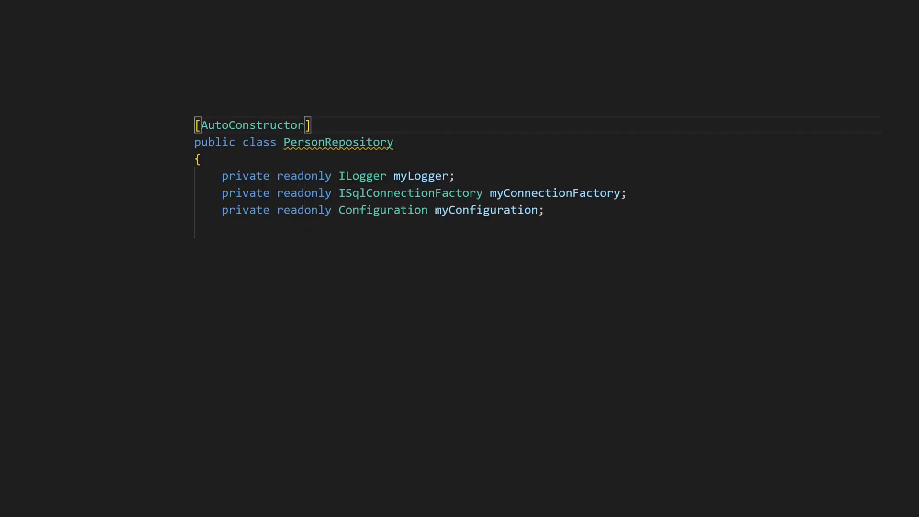
{"action": "mouse_move", "coordinate": [339, 141]}
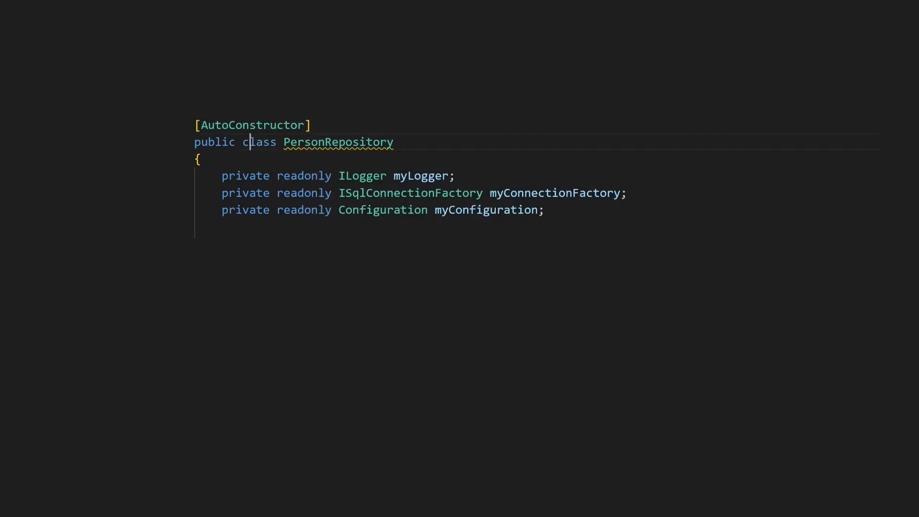
{"action": "type", "text": "partial"}
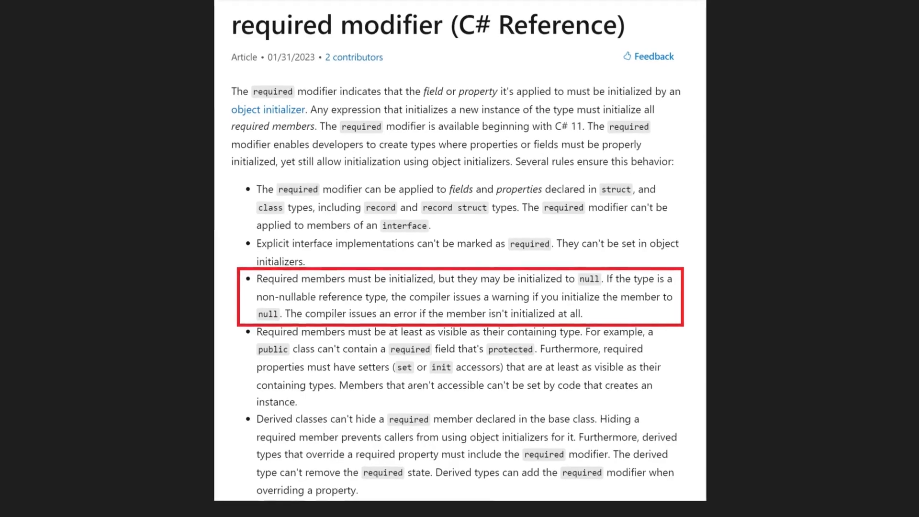
Step: Scroll through the rules list of the 'required modifier (C# Reference)' article
{"action": "scroll", "scroll_direction": "down", "scroll_amount": 3}
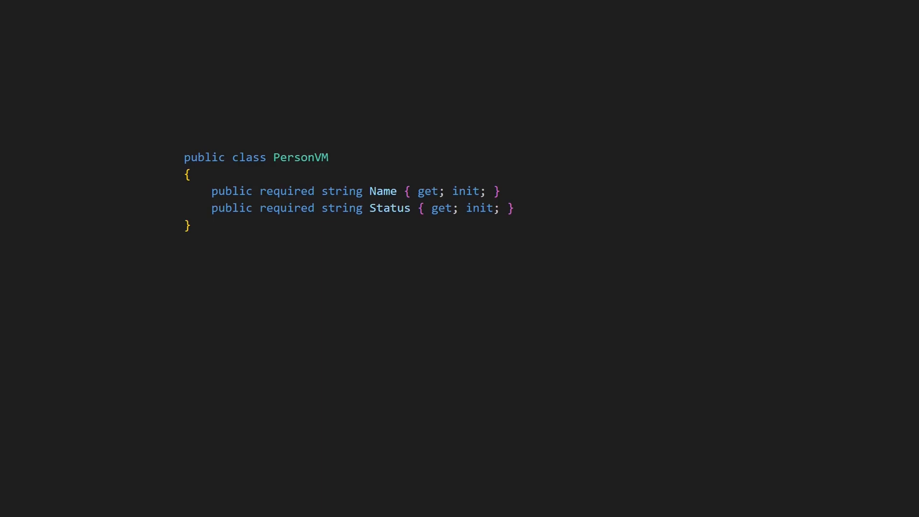
Step: Make Name and Status get-only, add [AutoConstructor], and declare PersonVM partial
{"action": "left_click", "coordinate": [261, 191]}
{"action": "type", "text": "["}
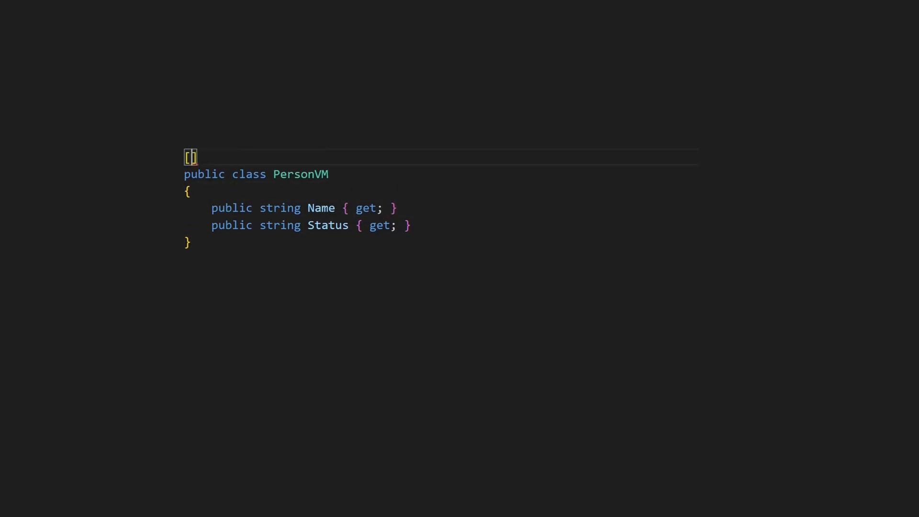
{"action": "type", "text": "AutoConstructor"}
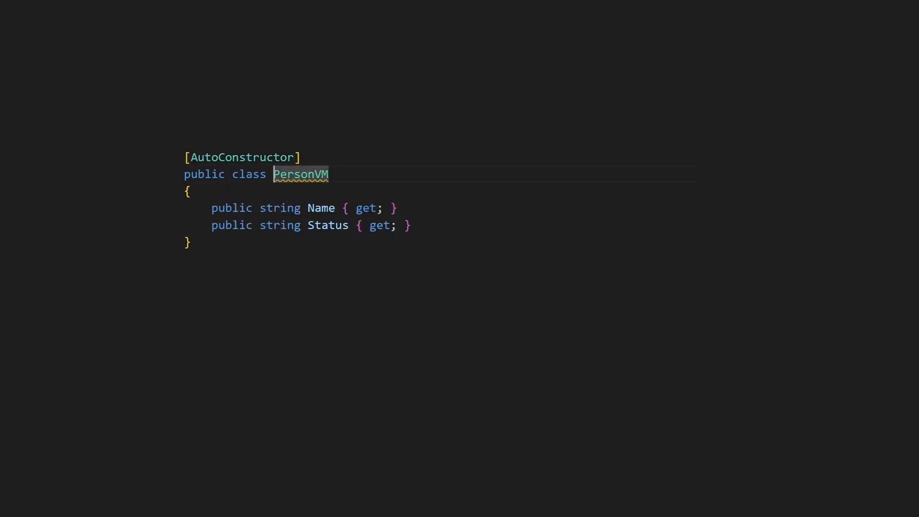
{"action": "type", "text": "partial"}
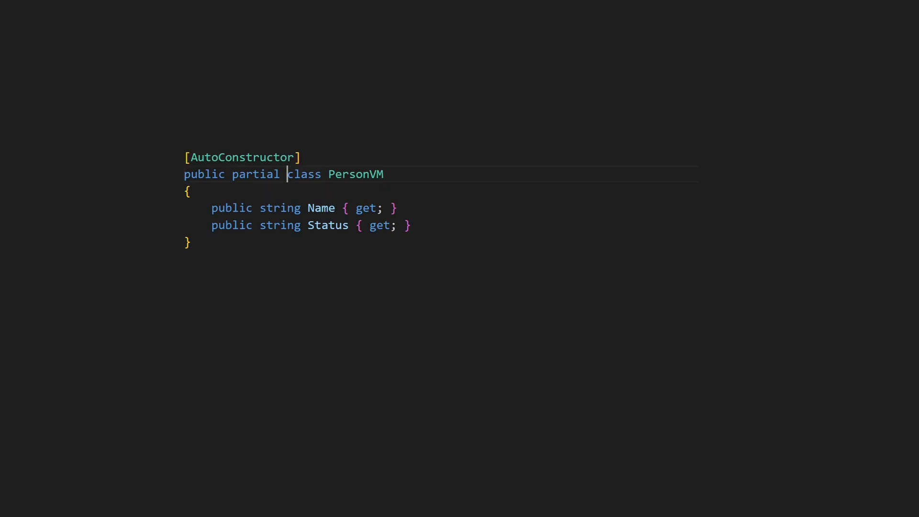